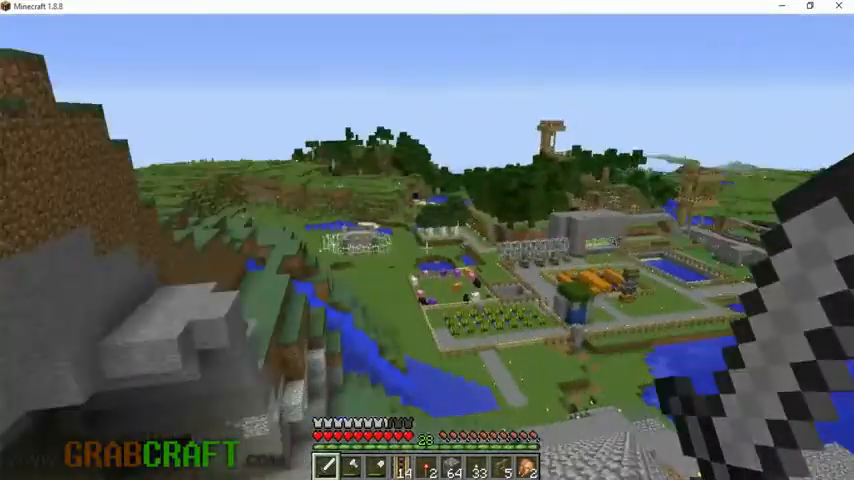
mouse_move(428, 240)
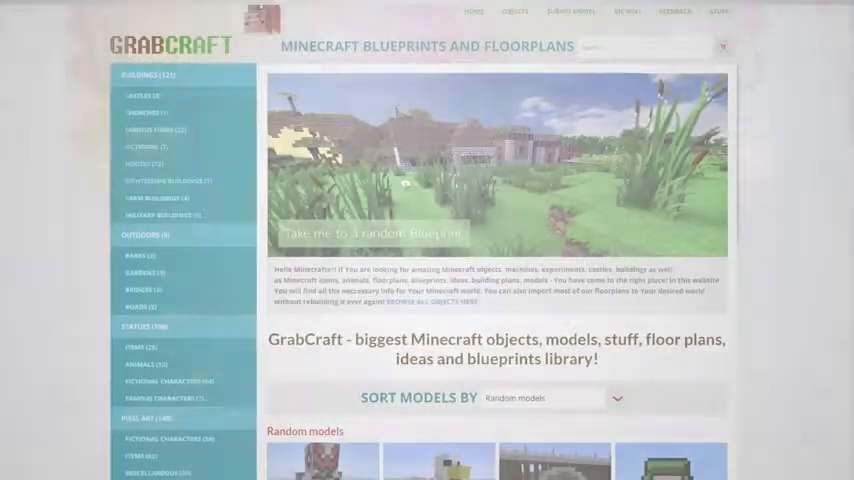
- Browse the Random models listings down to builds like Modern Hotel and Starbucks Modern
scroll("down", 3)
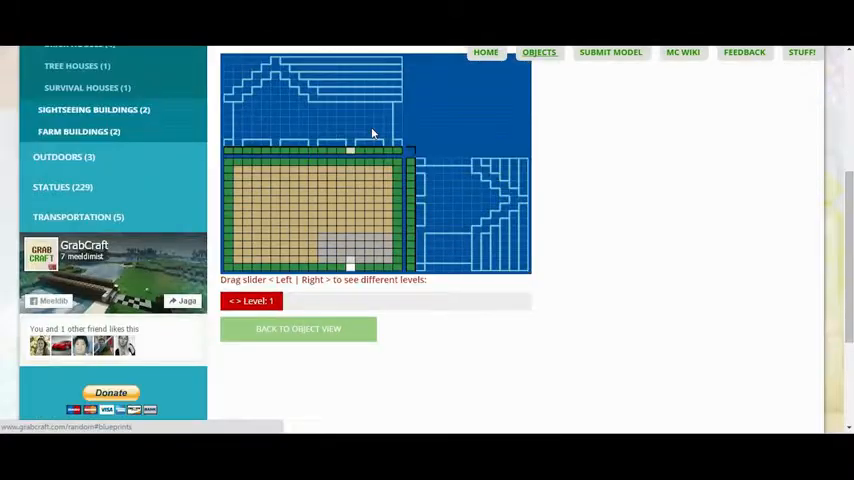
left_click(298, 328)
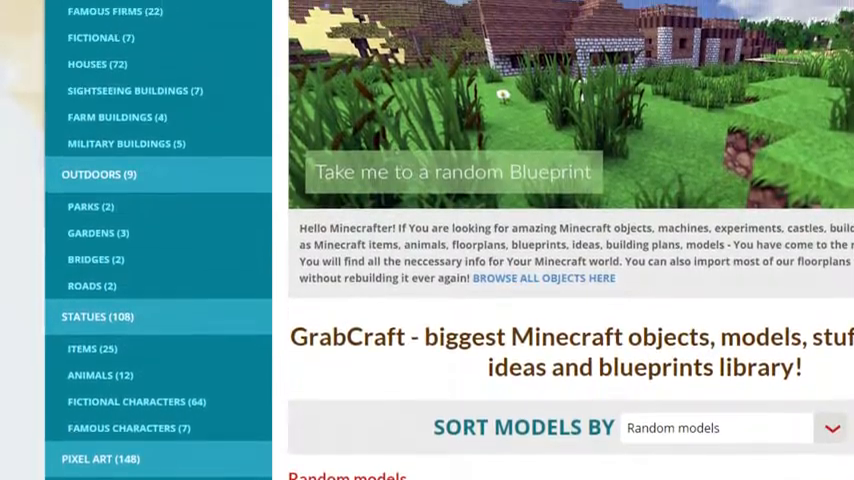
scroll("up", 3)
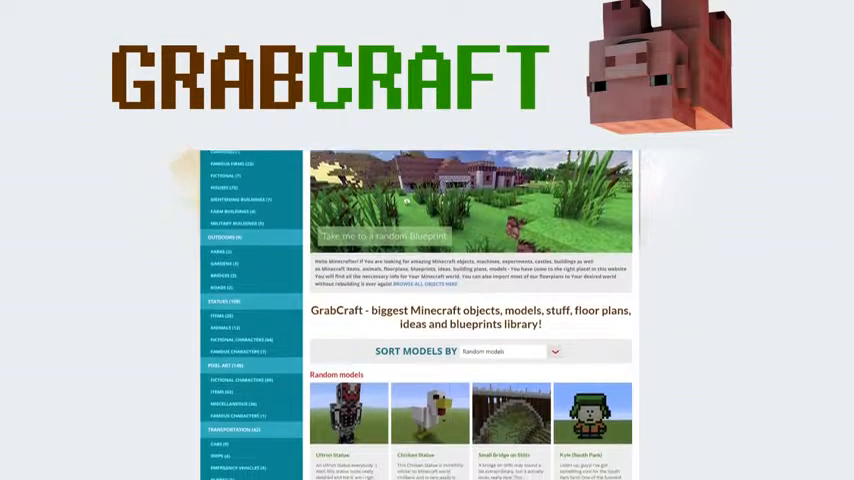
scroll("down", 3)
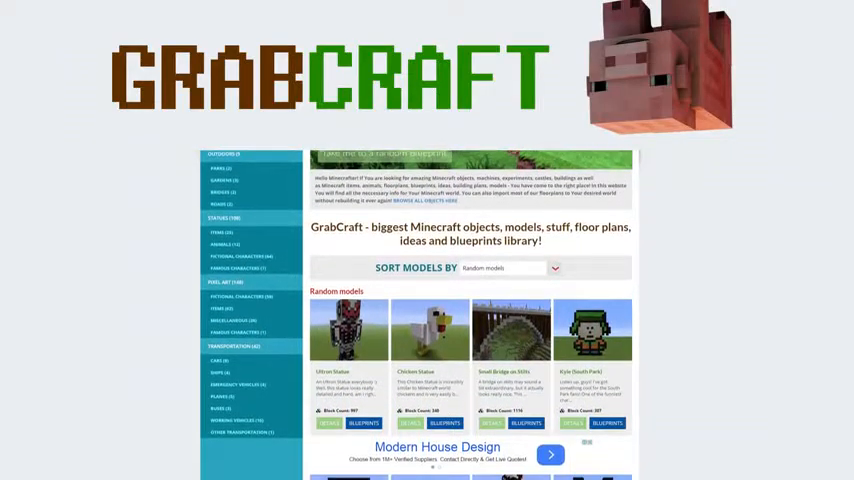
scroll("down", 3)
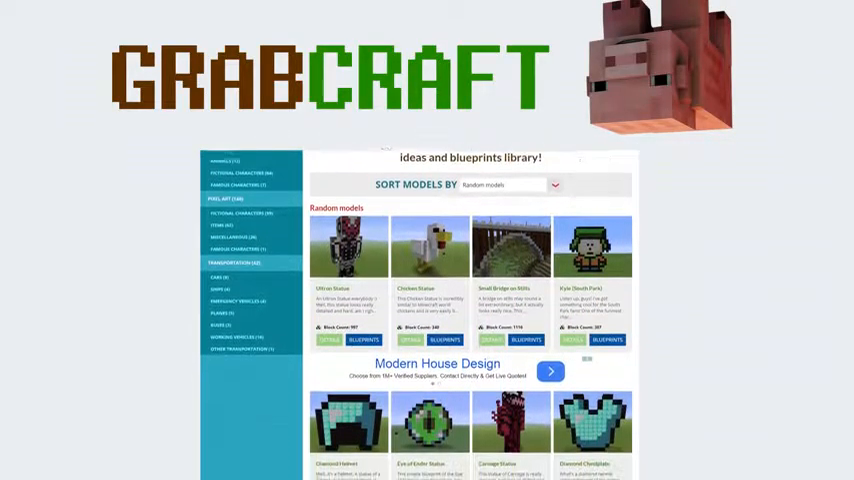
scroll("down", 3)
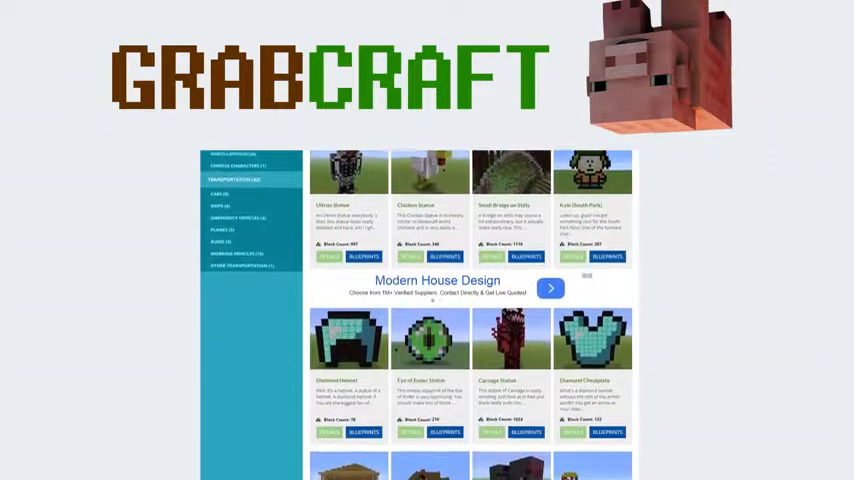
scroll("down", 3)
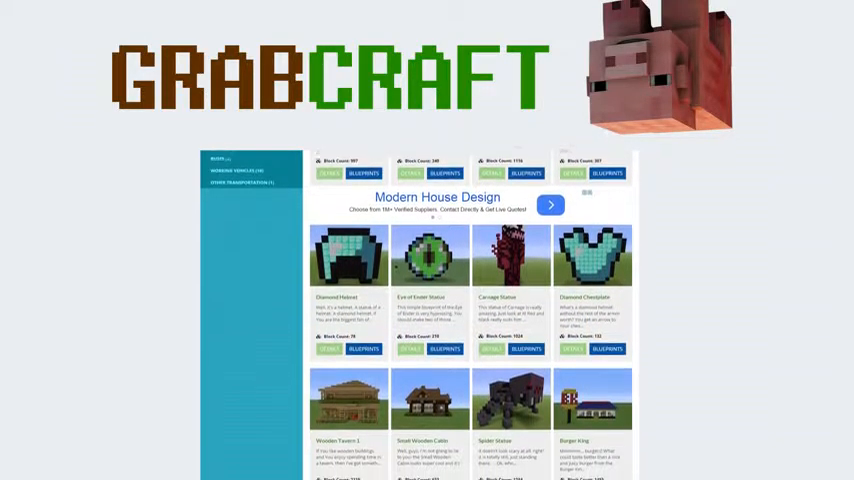
scroll("down", 3)
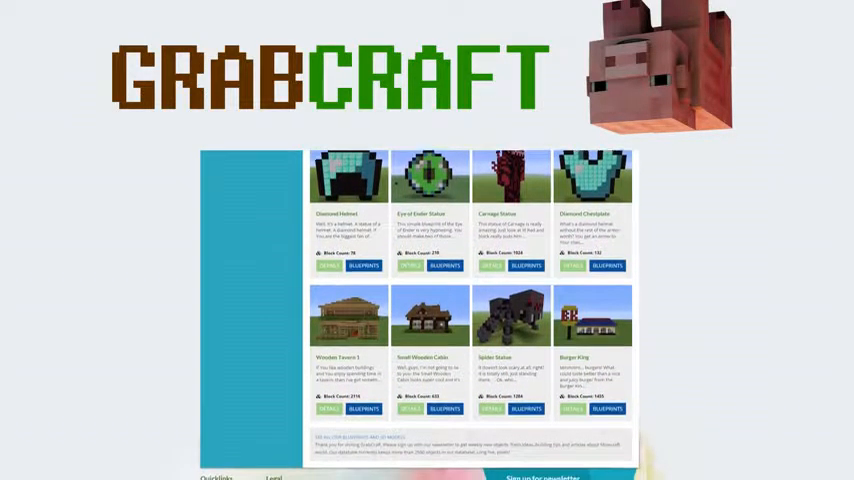
scroll("down", 3)
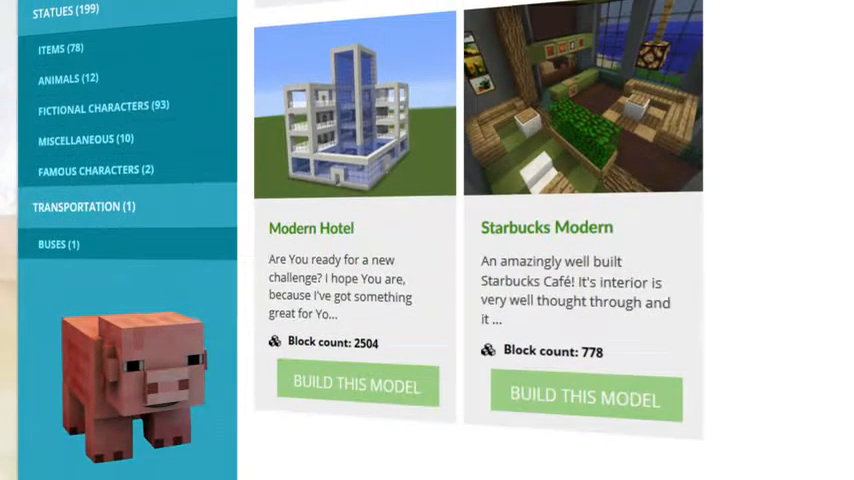
- Return to the top and enter 'minion' as the site search query
scroll("up", 3)
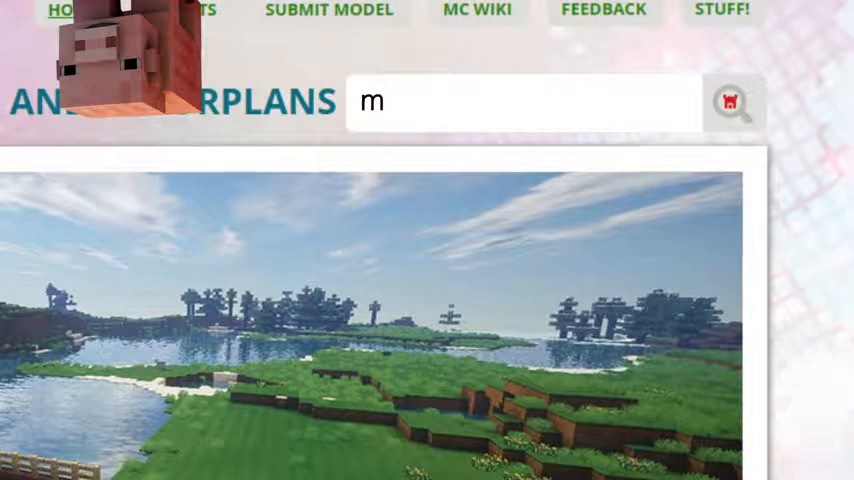
type("inion")
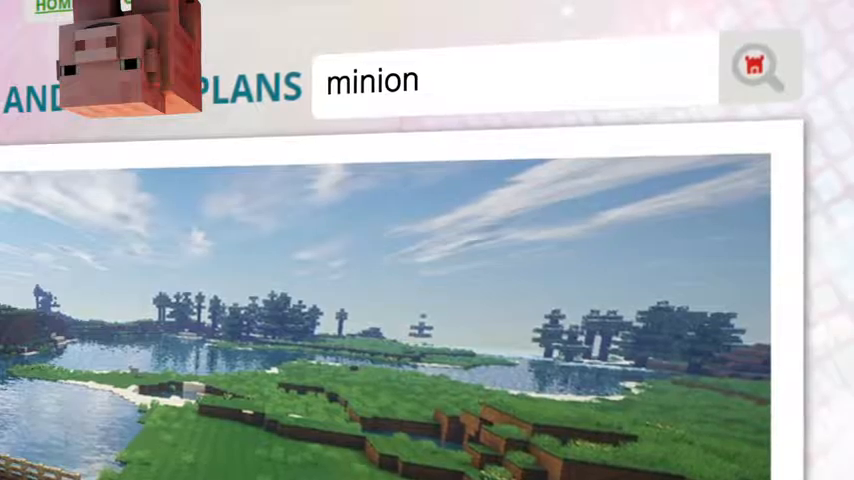